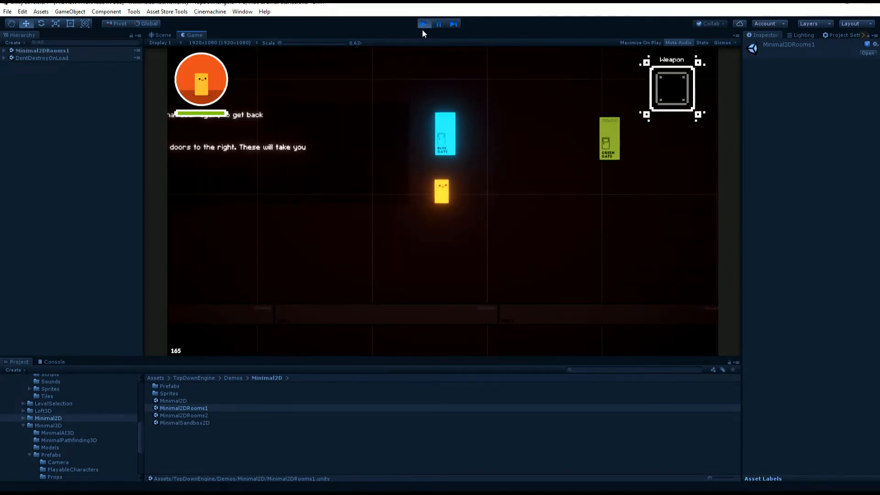
Exit Play mode to return to editing Minimal2DRooms1 in the Scene view
left_click(424, 23)
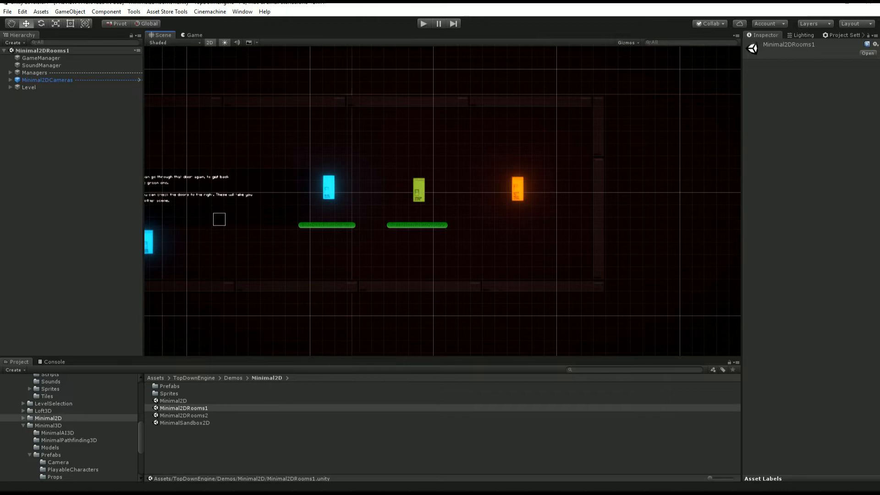
mouse_move(332, 194)
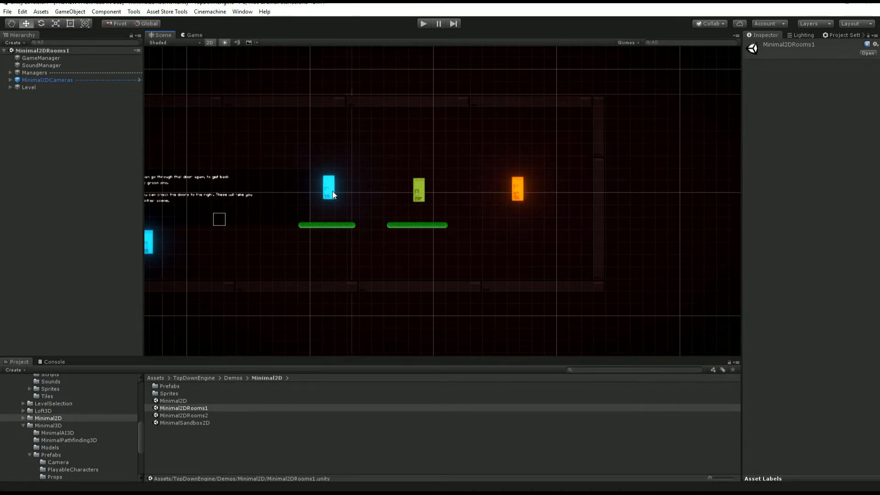
Select the blue door to show its Go To Level Entry Point targeting Minimal2DRooms2
left_click(329, 188)
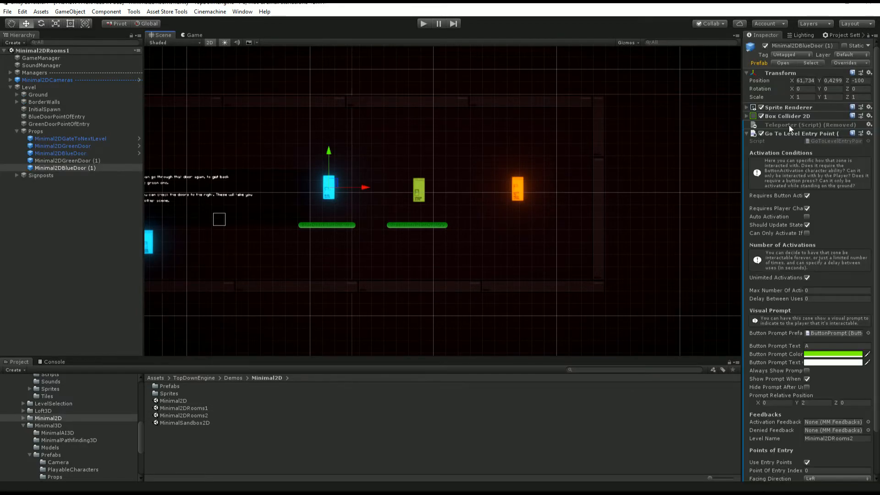
mouse_move(831, 144)
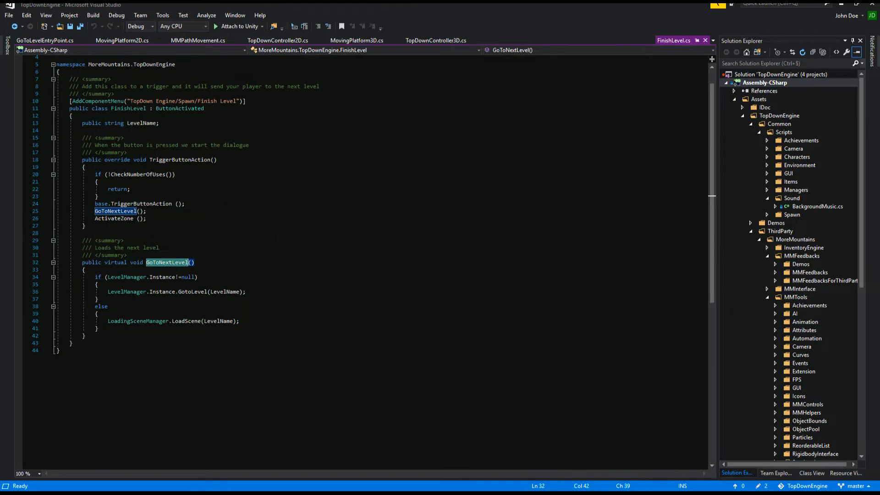
Scroll FinishLevel.cs to review the GoToNextLevel method
scroll("down", 3)
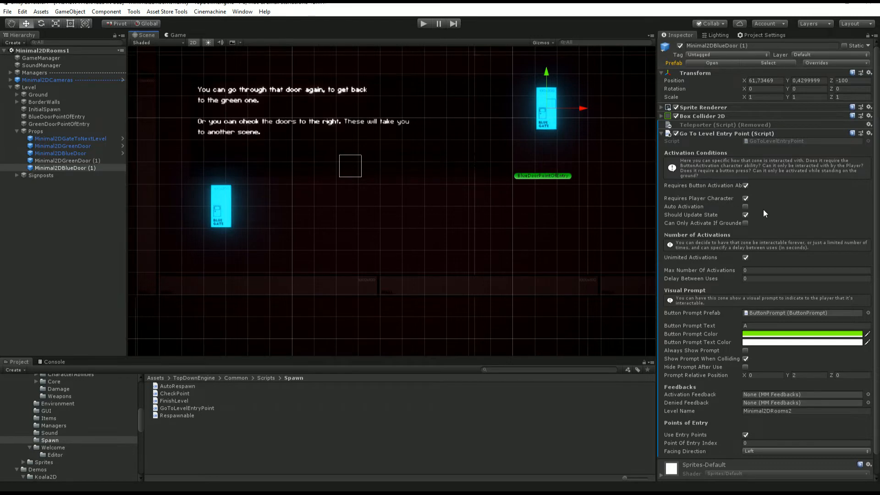
Select Minimal2DGreenDoor to show its Teleporter with Minimal2DBlueDoor as destination
left_click(61, 153)
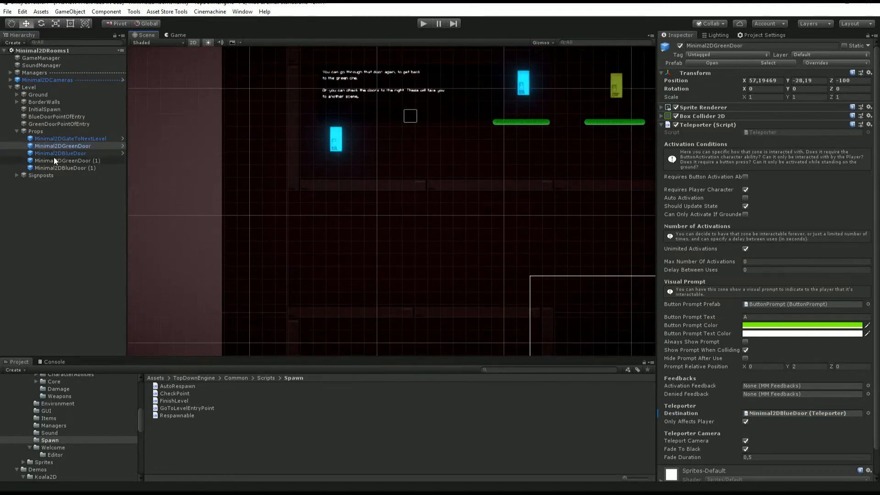
Review Minimal2DBlueDoor's Teleporter fields: activation conditions, Destination Minimal2DGreenDoor and Teleport Camera options
left_click(60, 153)
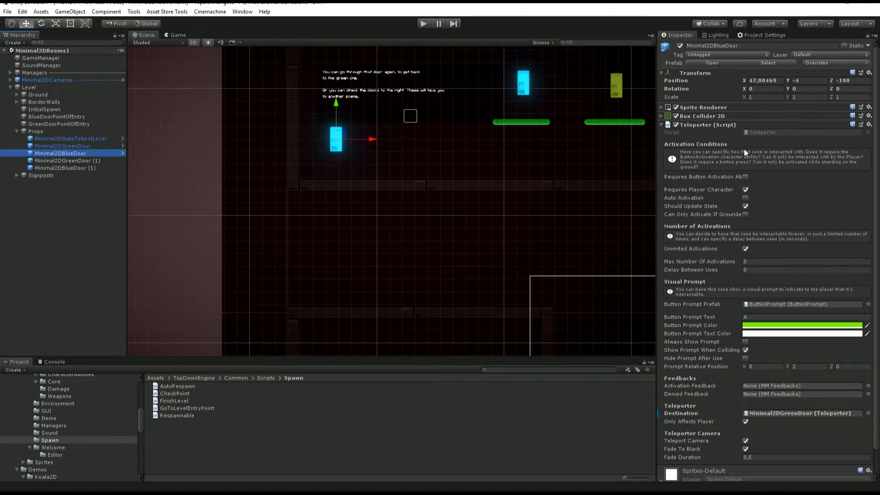
mouse_move(752, 222)
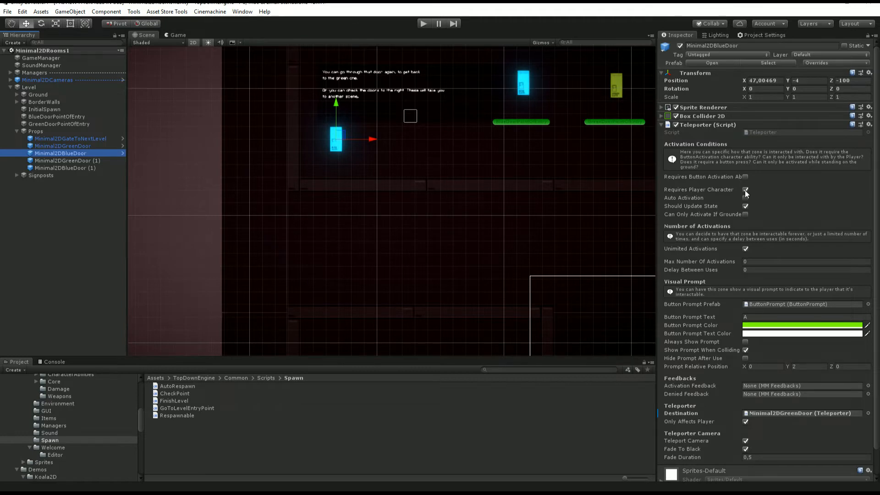
left_click(745, 198)
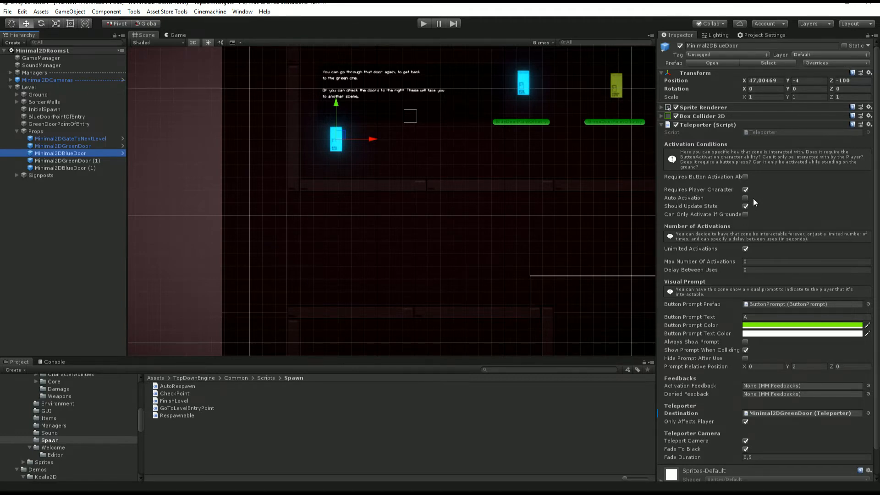
mouse_move(748, 203)
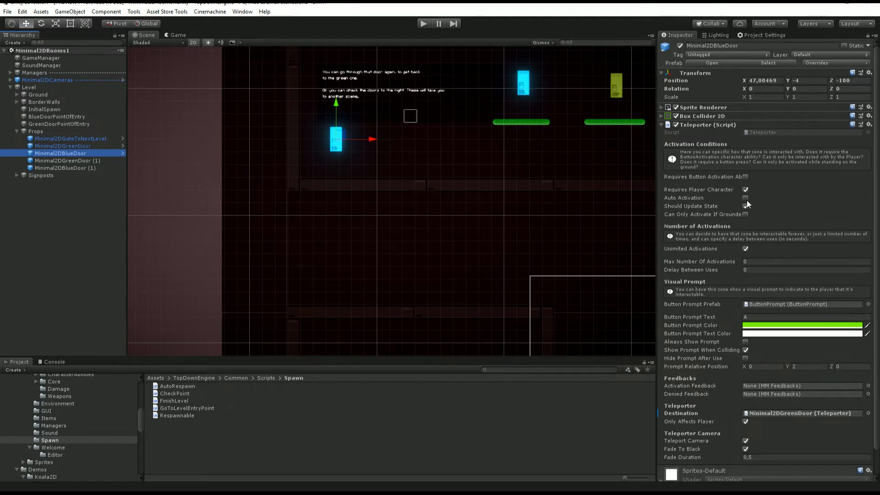
left_click(745, 206)
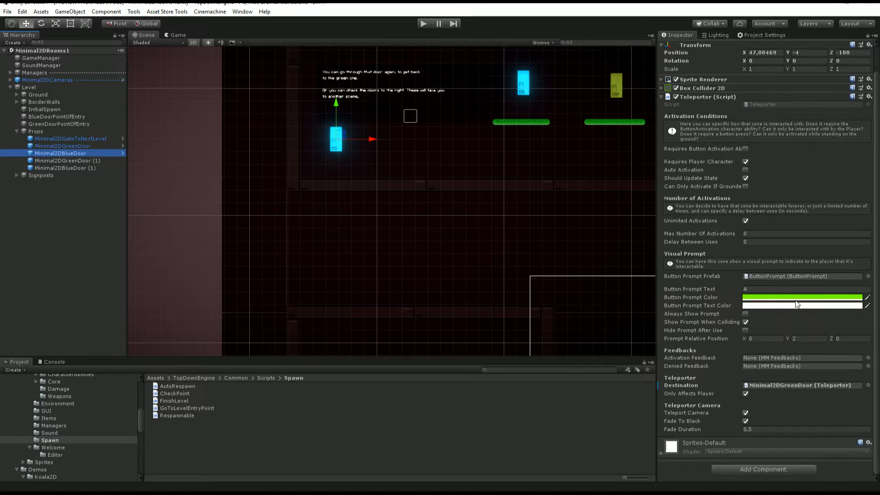
mouse_move(696, 359)
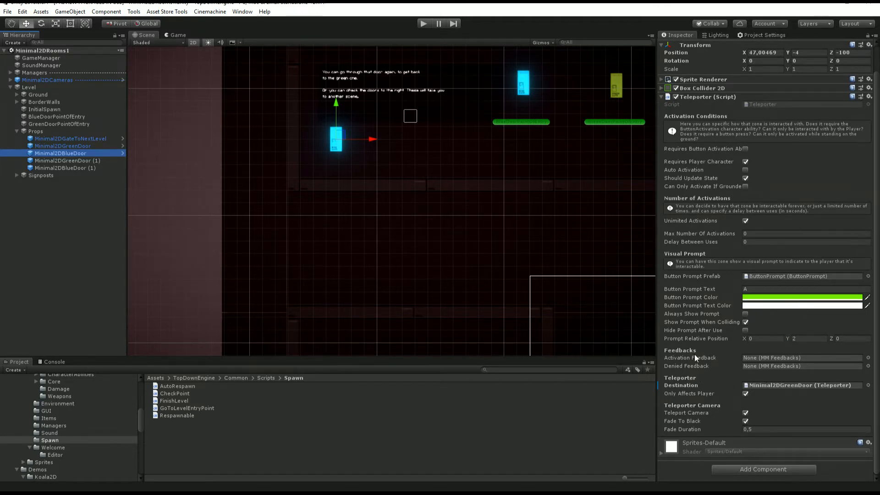
mouse_move(701, 387)
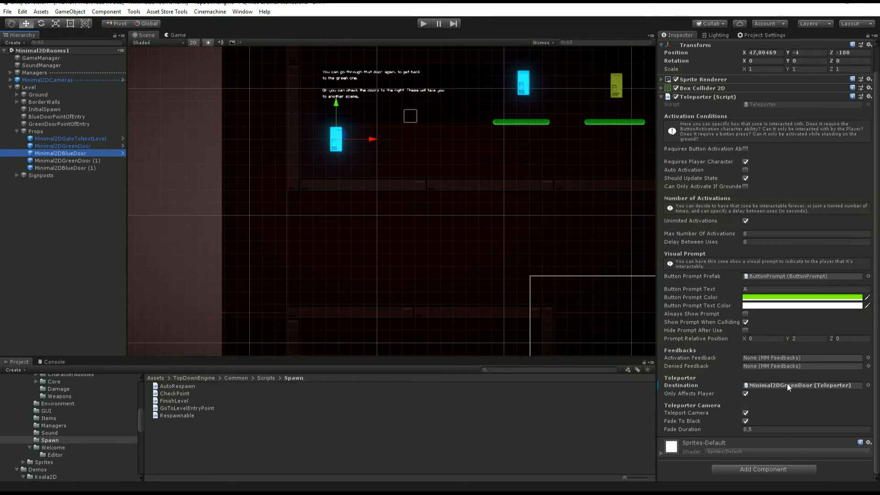
mouse_move(654, 366)
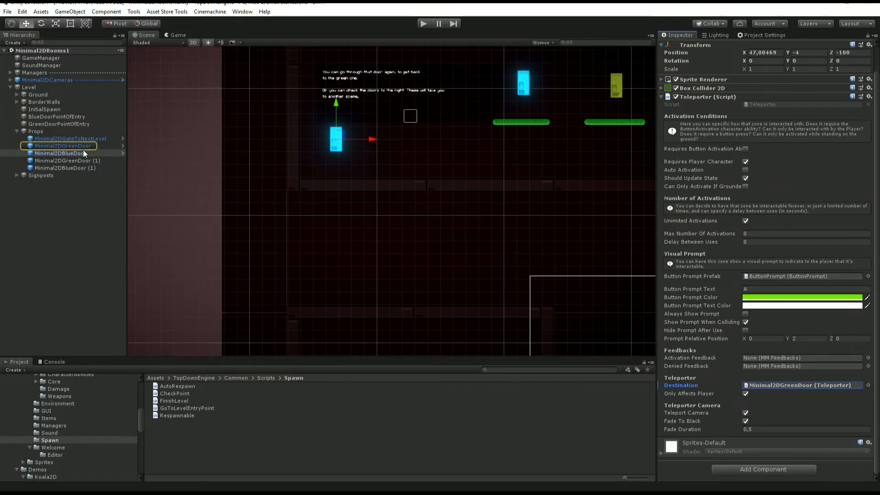
left_click(63, 146)
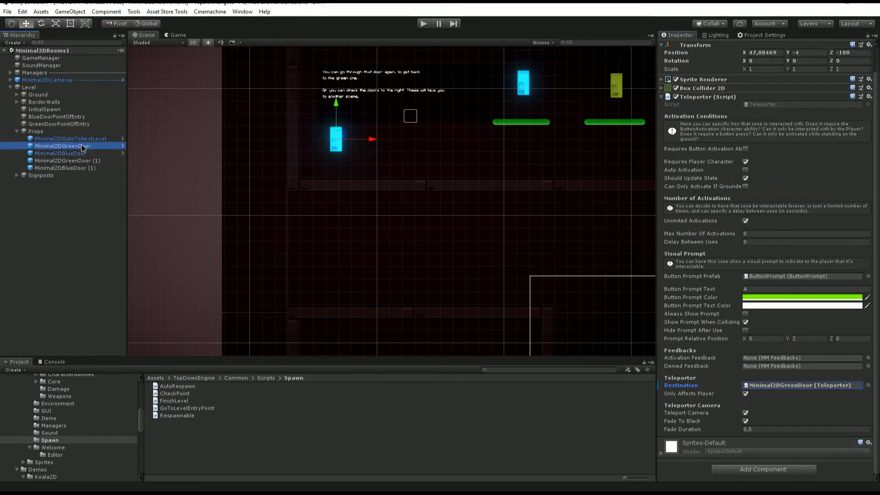
left_click(60, 153)
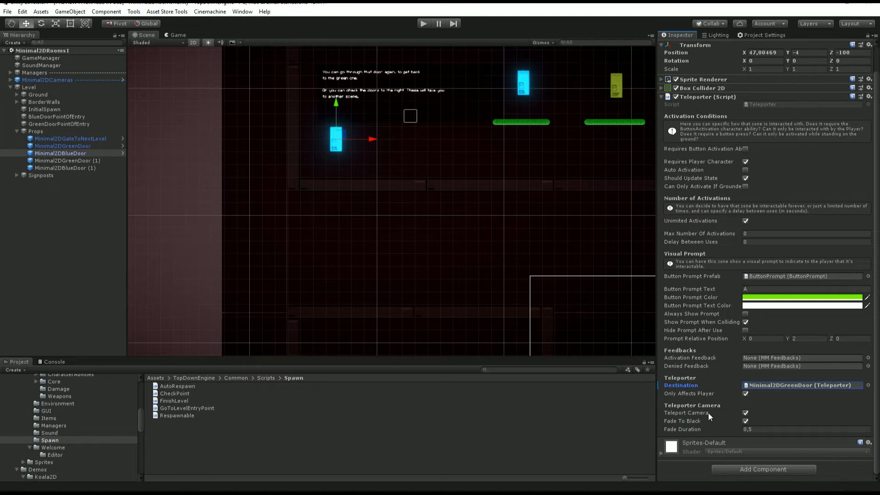
mouse_move(749, 397)
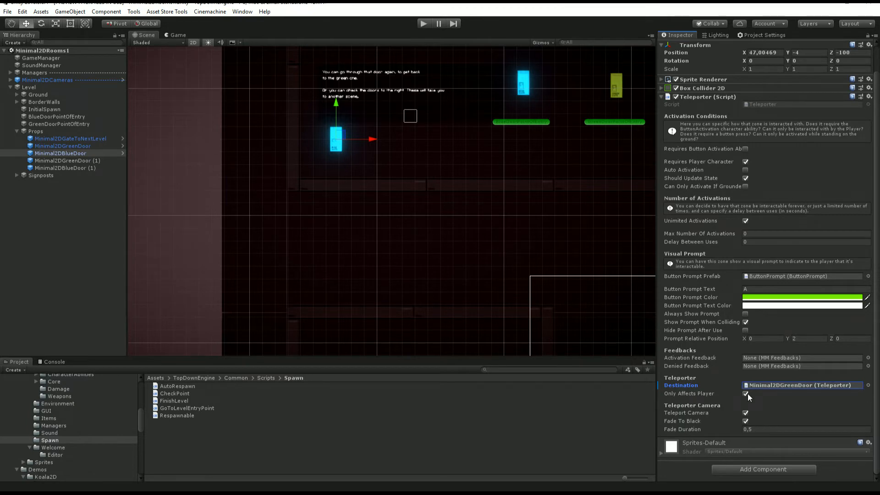
mouse_move(749, 401)
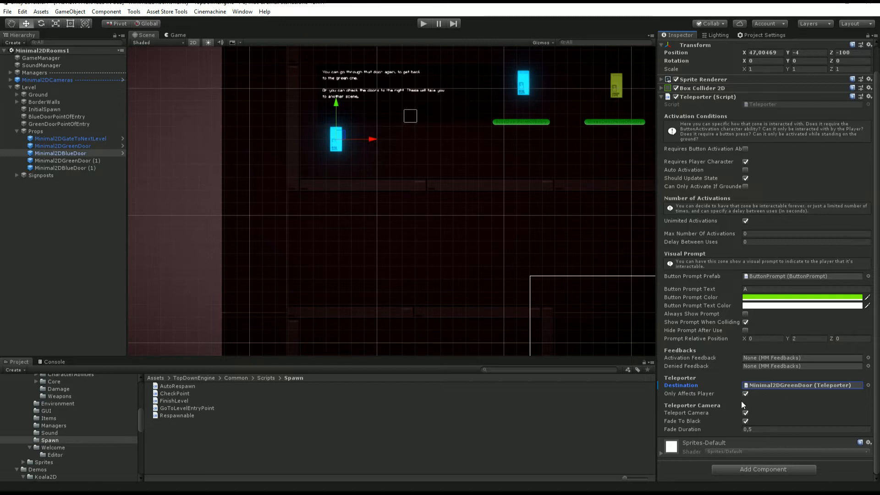
mouse_move(744, 419)
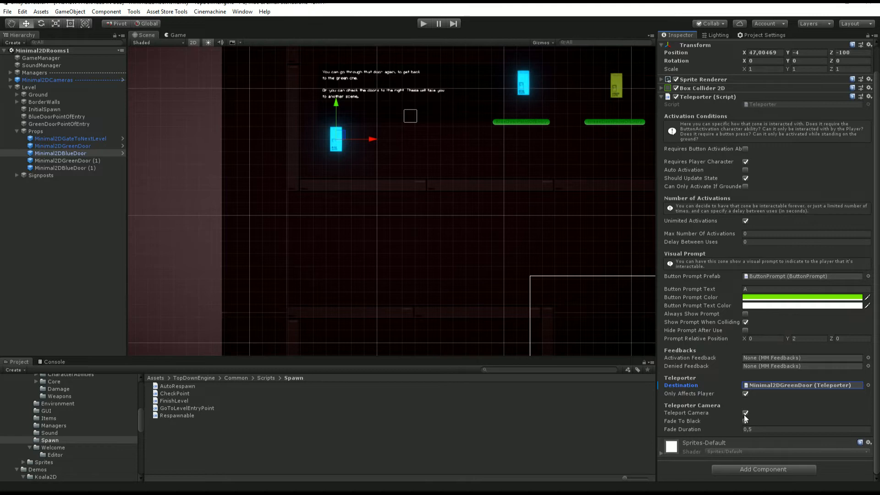
left_click(746, 421)
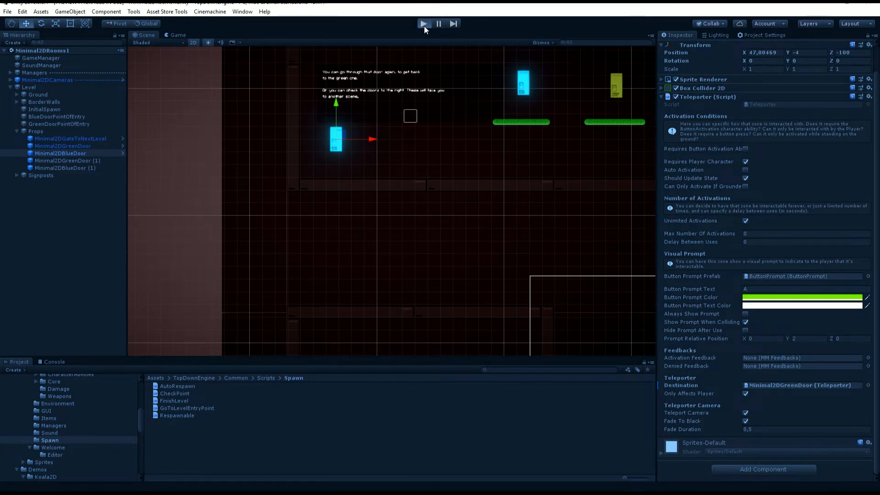
Enable Auto Activation on Minimal2DBlueDoor's Teleporter and enter Play mode to test it
left_click(423, 24)
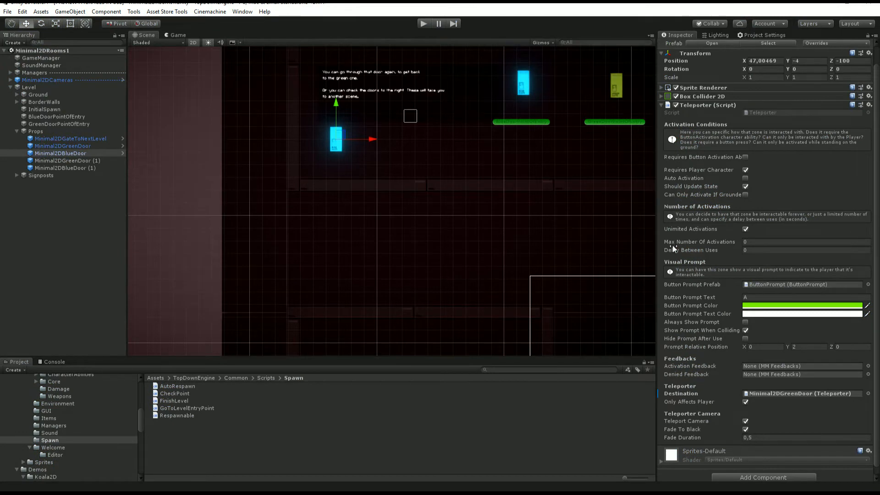
left_click(747, 179)
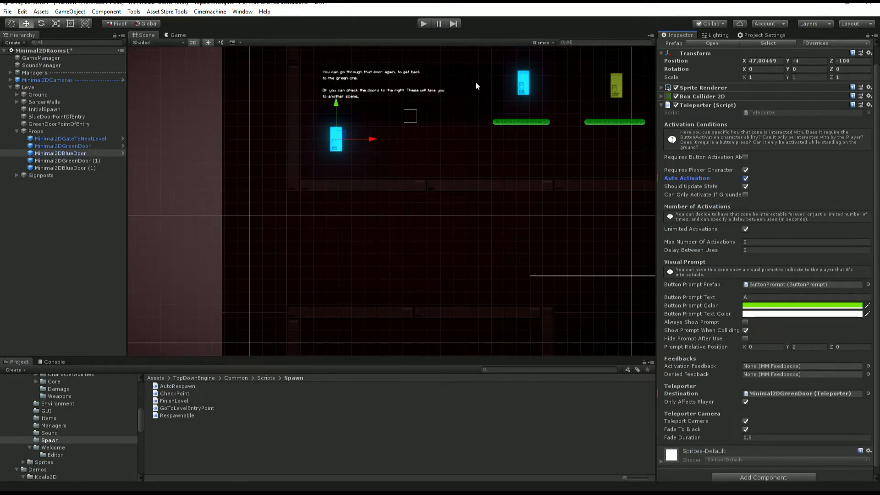
left_click(423, 24)
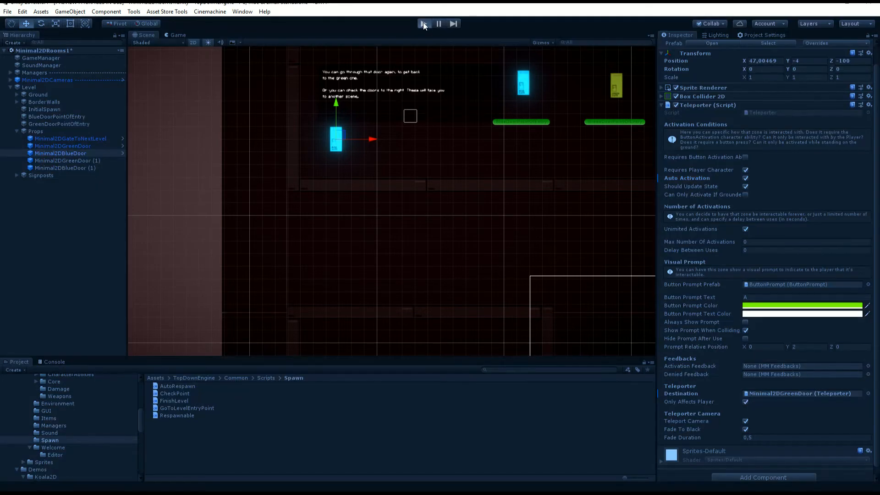
Exit Play mode to return to the room with its blue, green and next-level gates
left_click(422, 24)
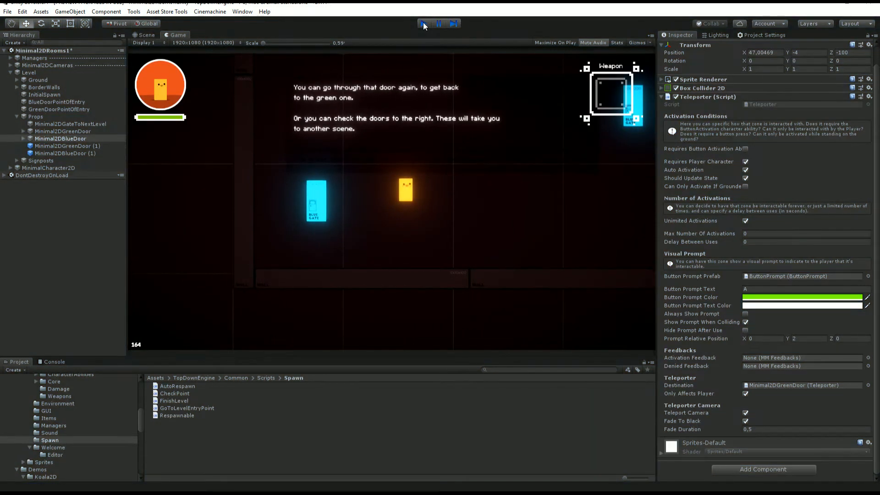
left_click(423, 23)
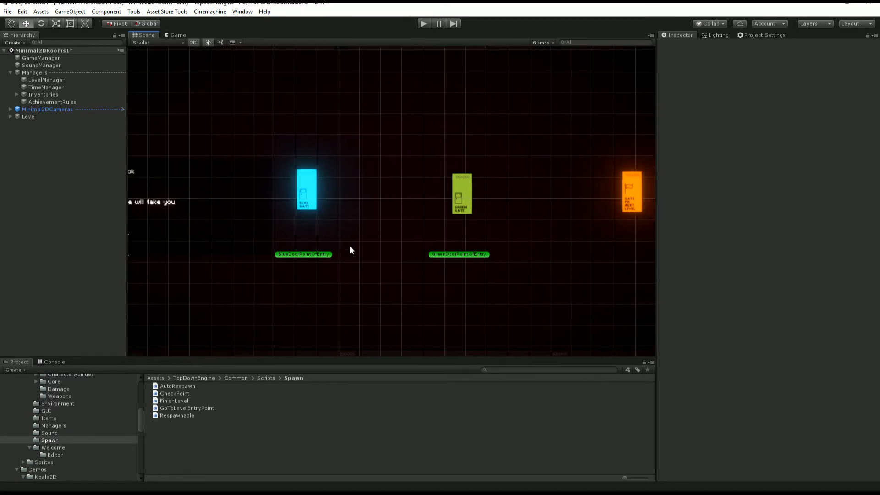
Inspect BlueDoorPointOfEntry and scroll the Project window toward the Minimal2DRooms2 scene
left_click(304, 254)
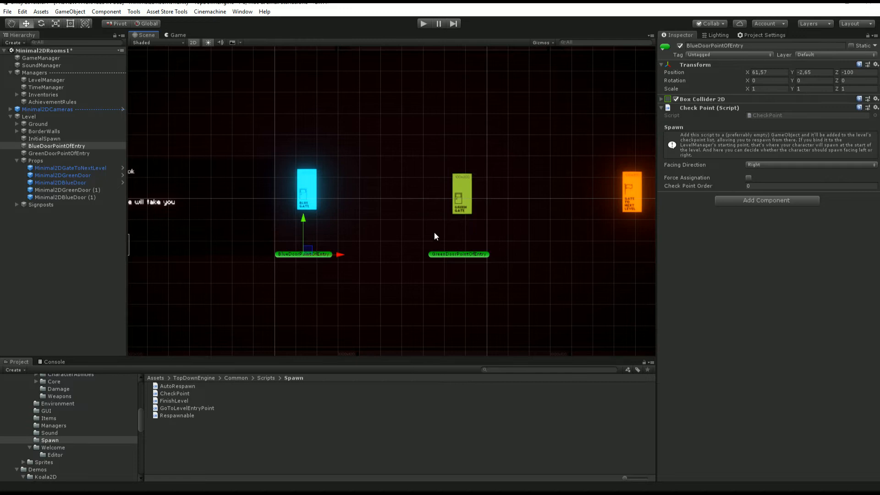
mouse_move(544, 262)
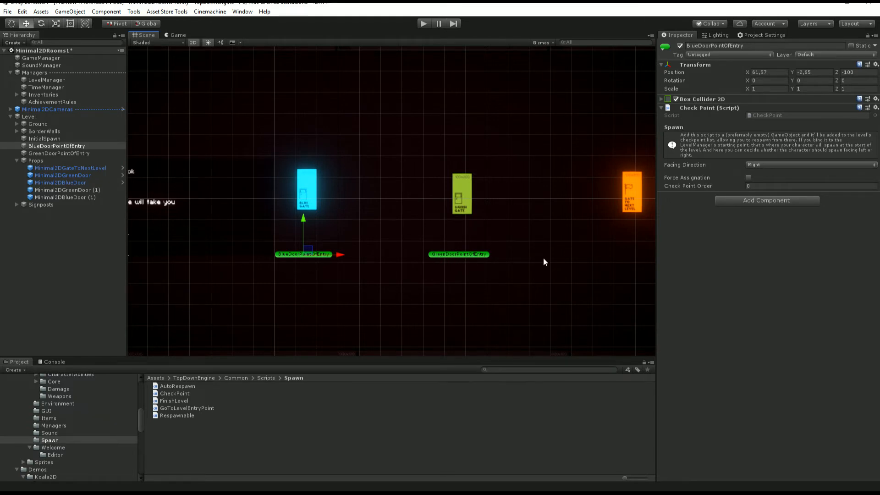
mouse_move(407, 254)
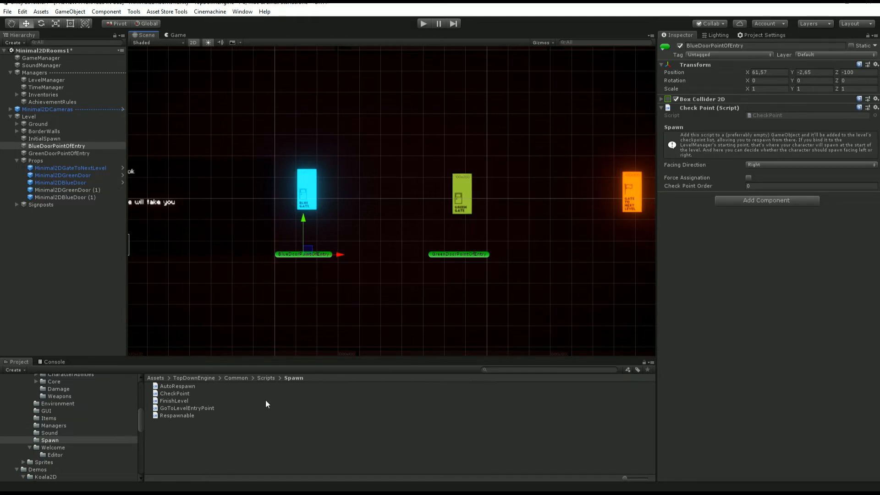
mouse_move(267, 211)
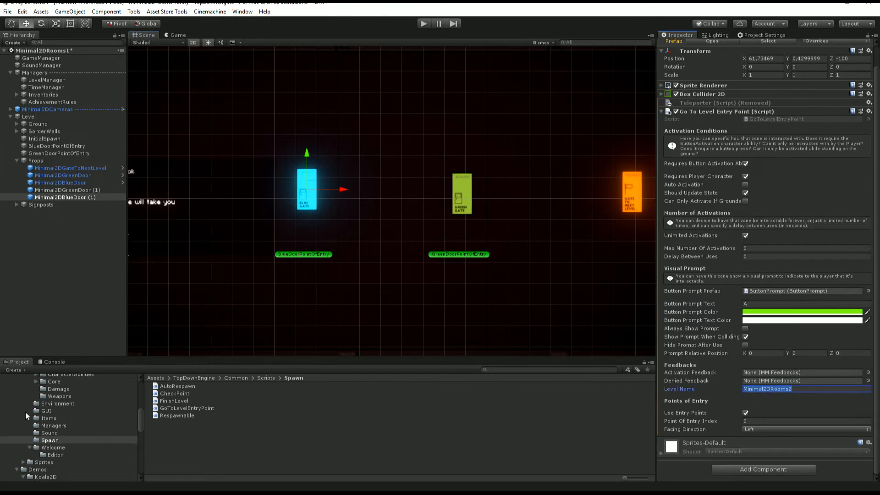
scroll("down", 3)
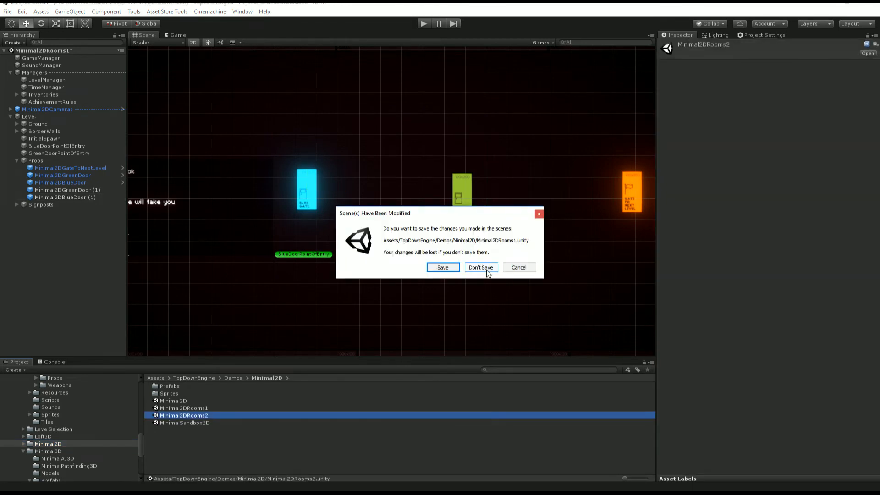
Choose Don't Save so Minimal2DRooms2 opens, discarding Minimal2DRooms1's changes
left_click(480, 267)
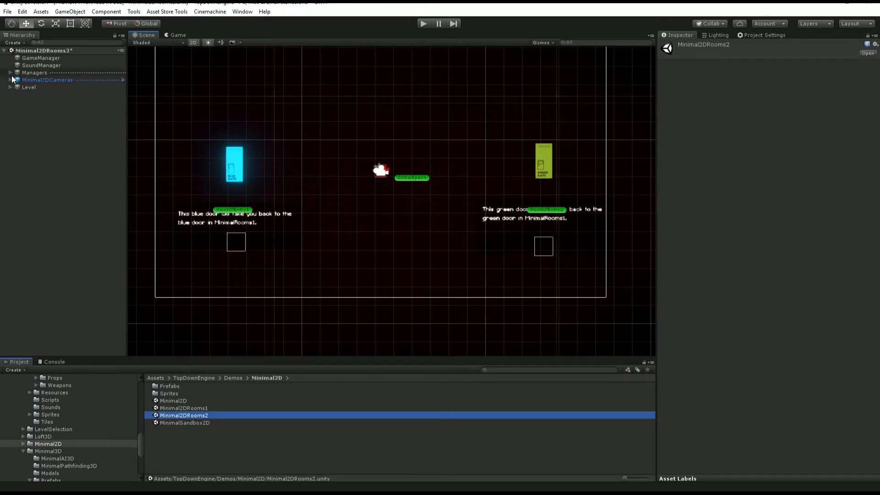
Inspect LevelManager's Points Of Entry list with PointOfEntry1 and PointOfEntry2
left_click(46, 87)
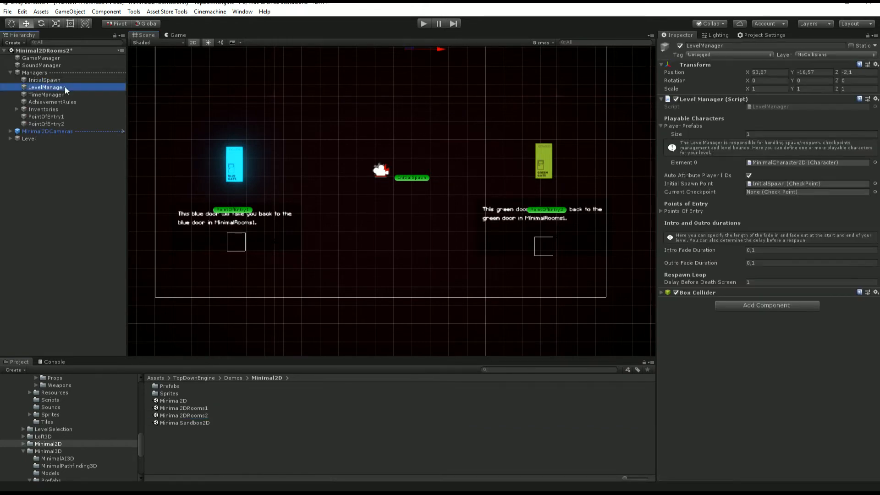
mouse_move(629, 185)
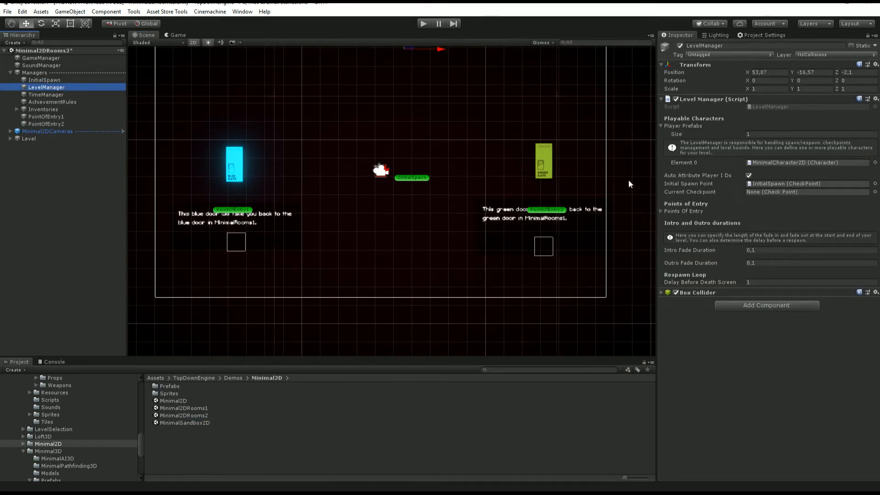
left_click(662, 211)
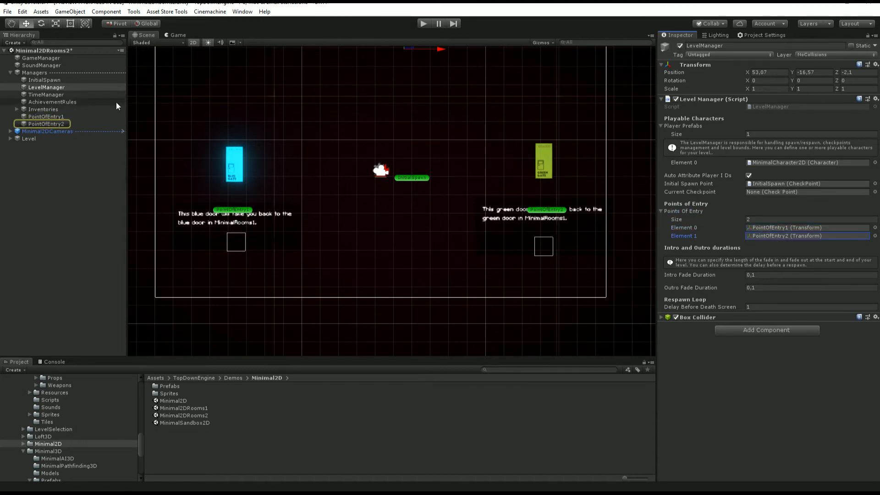
left_click(45, 116)
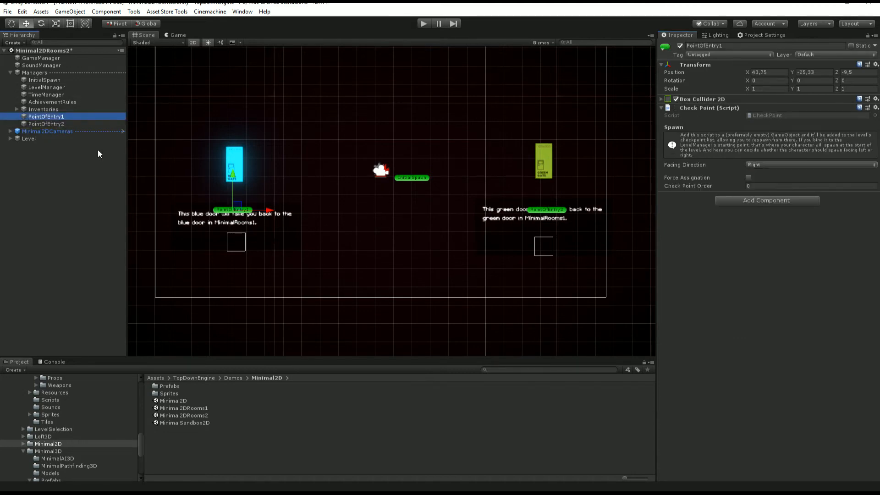
left_click(45, 124)
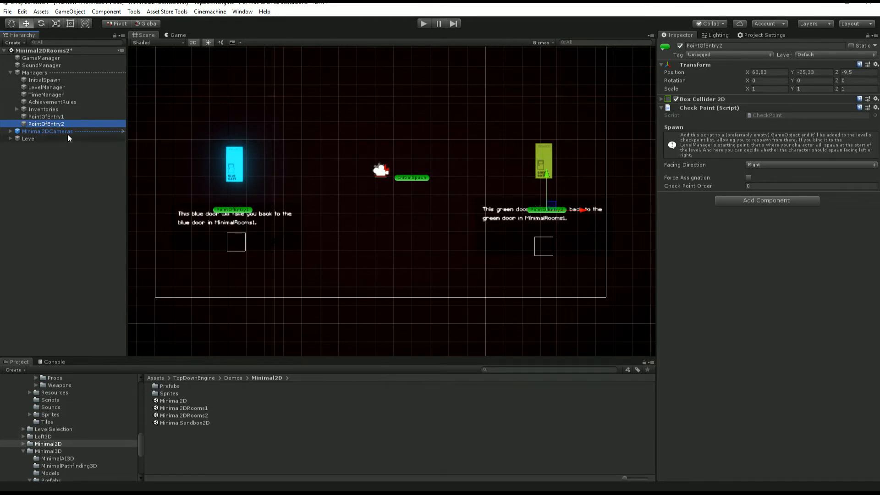
left_click(46, 87)
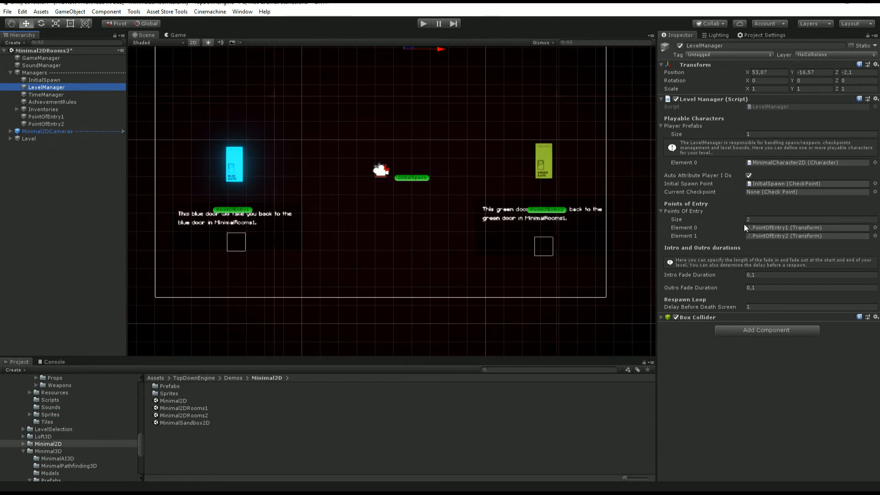
mouse_move(786, 242)
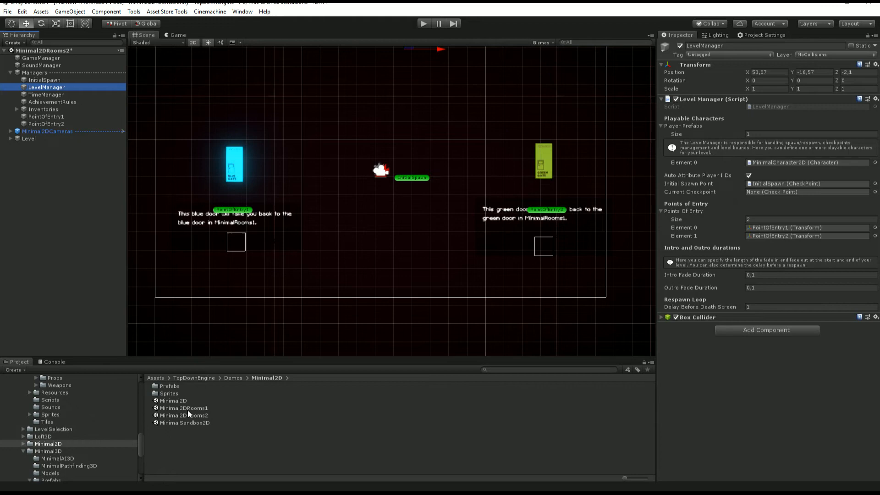
Reopen the Minimal2DRooms1 scene from the Project window
double_click(183, 408)
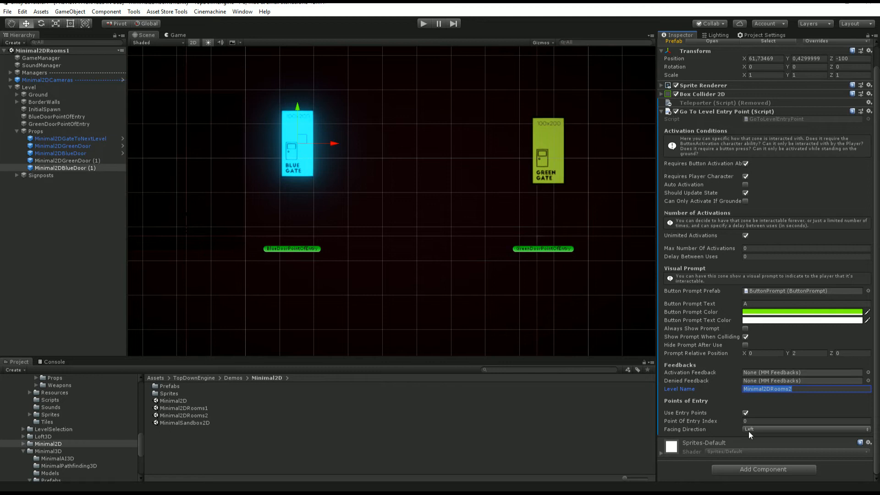
Check that Minimal2DGreenDoor (1) targets Minimal2DRooms2 with Point Of Entry Index 1
left_click(806, 421)
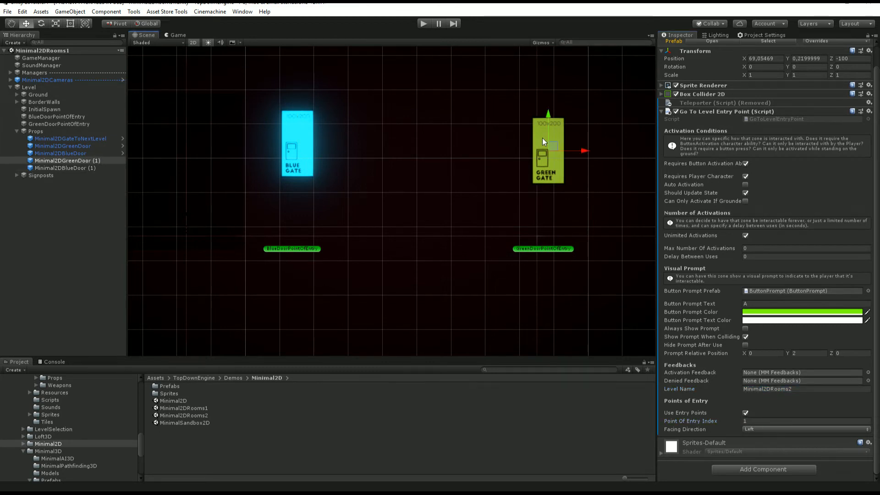
left_click(806, 388)
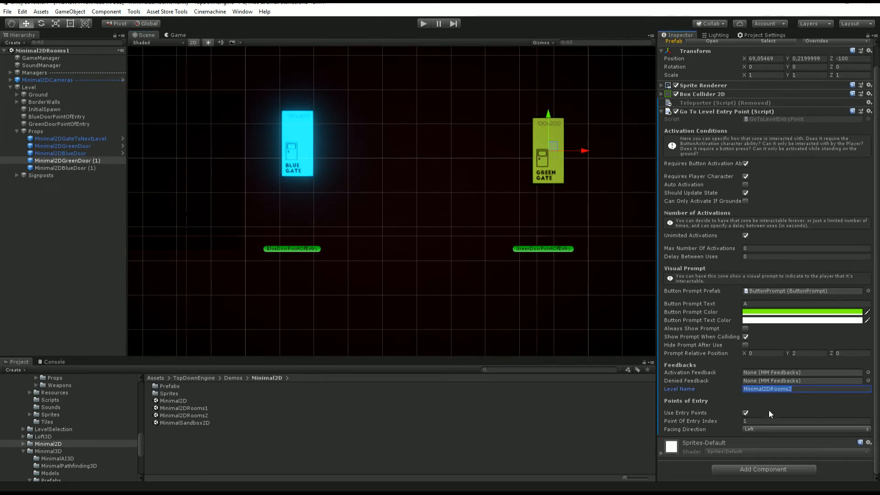
left_click(806, 421)
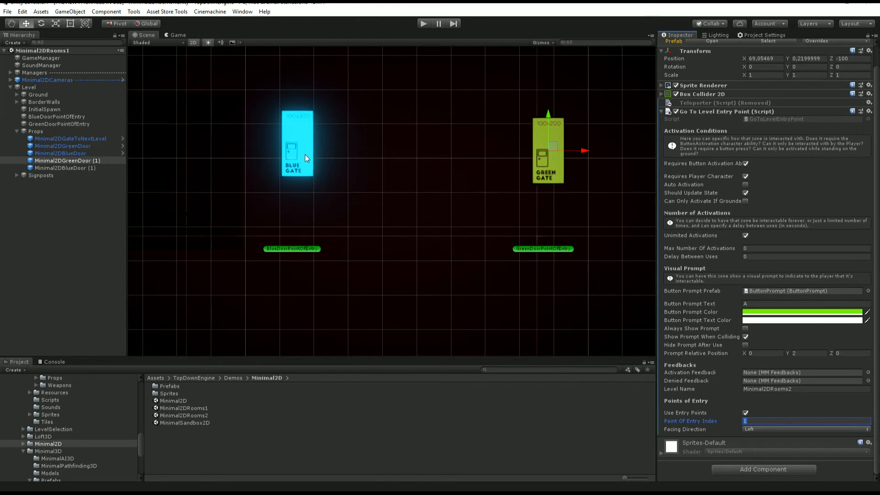
mouse_move(310, 228)
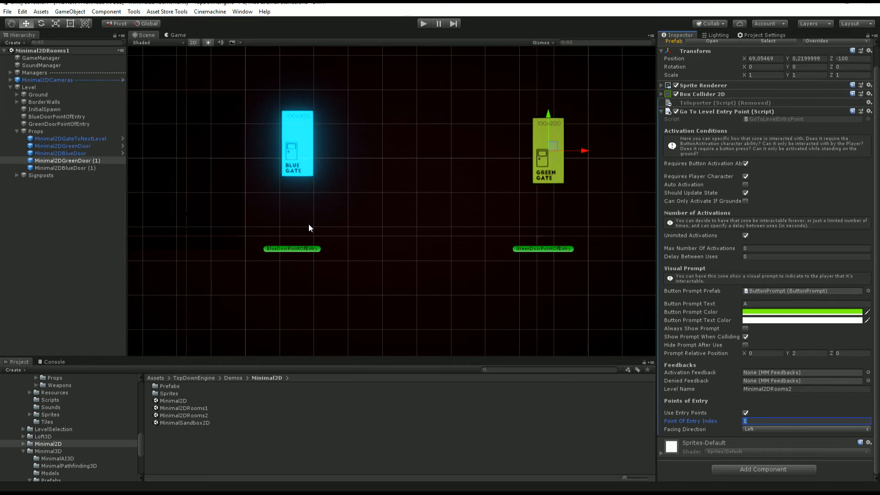
mouse_move(556, 176)
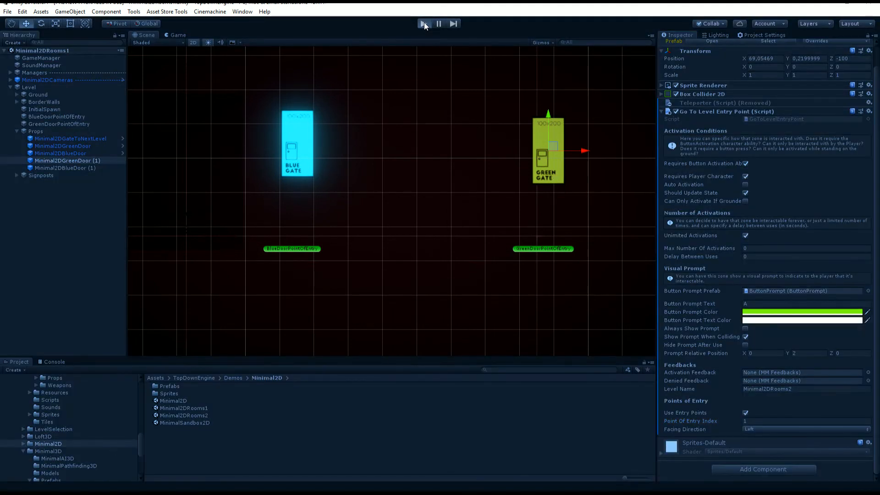
Toggle Play mode to test the room's doors and return to the editor
left_click(421, 23)
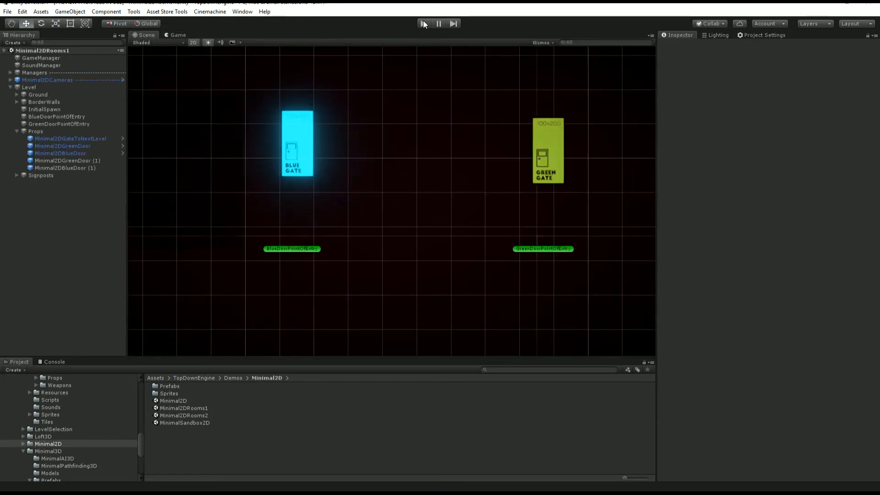
mouse_move(423, 23)
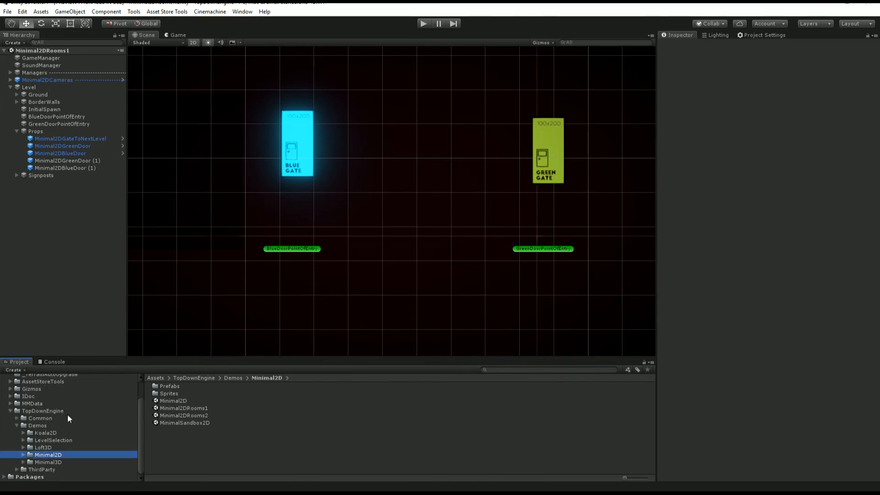
Load the LevelSelection scene from TopDownEngine > Demos > LevelSelection
left_click(40, 418)
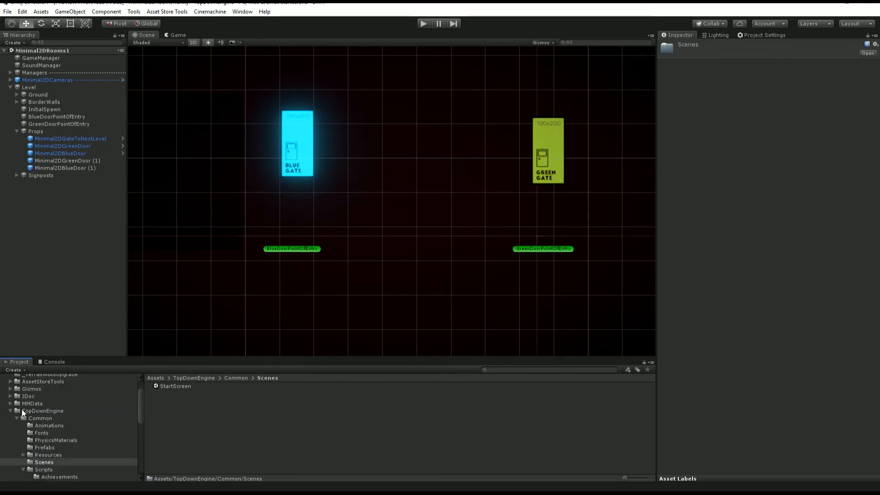
left_click(39, 418)
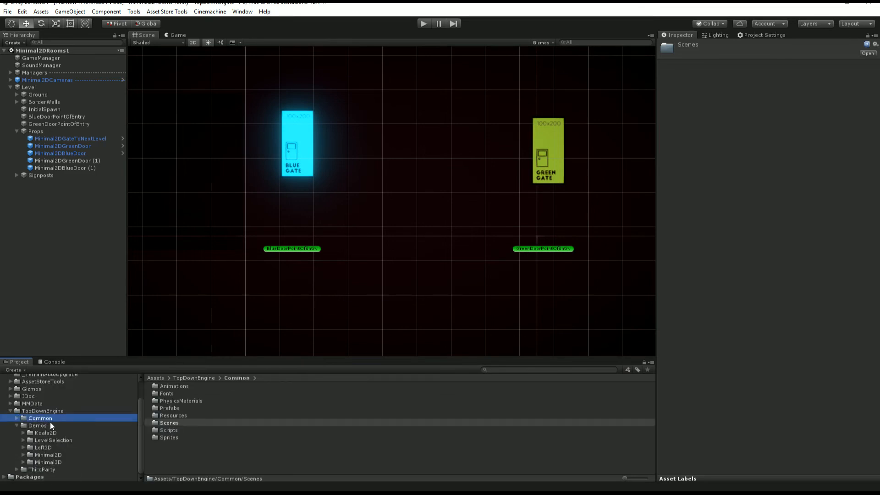
left_click(53, 440)
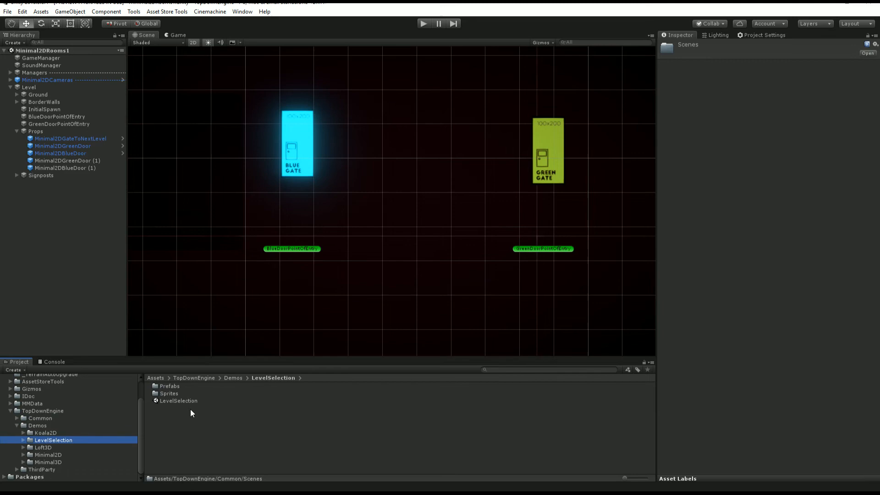
double_click(178, 401)
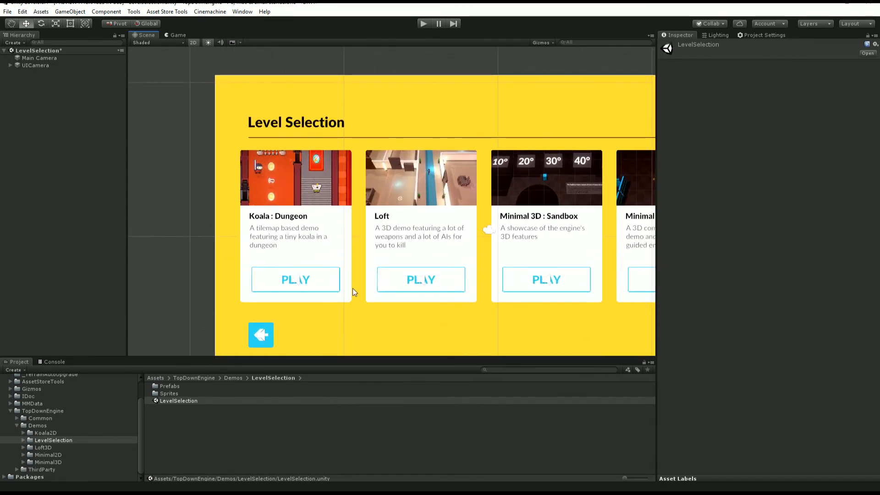
Expand Canvas > Mask > MMCarousel > Content to reveal the Koala Dungeon and Loft cards
left_click(295, 279)
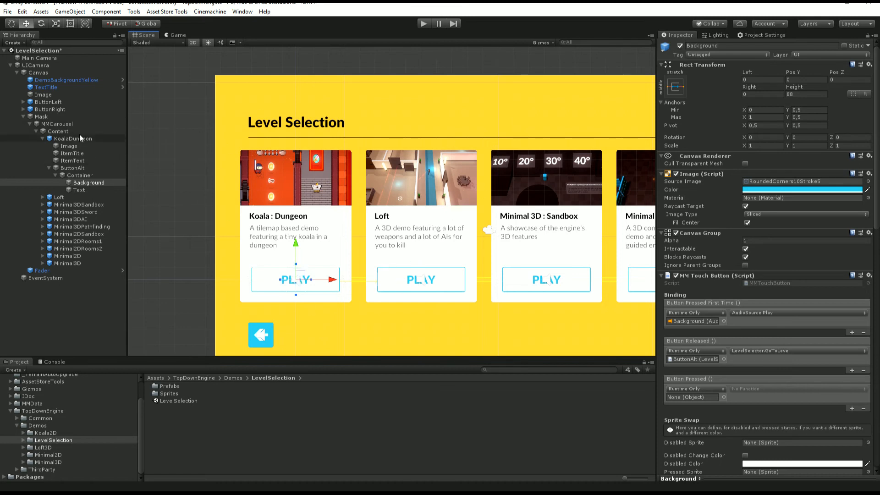
left_click(73, 139)
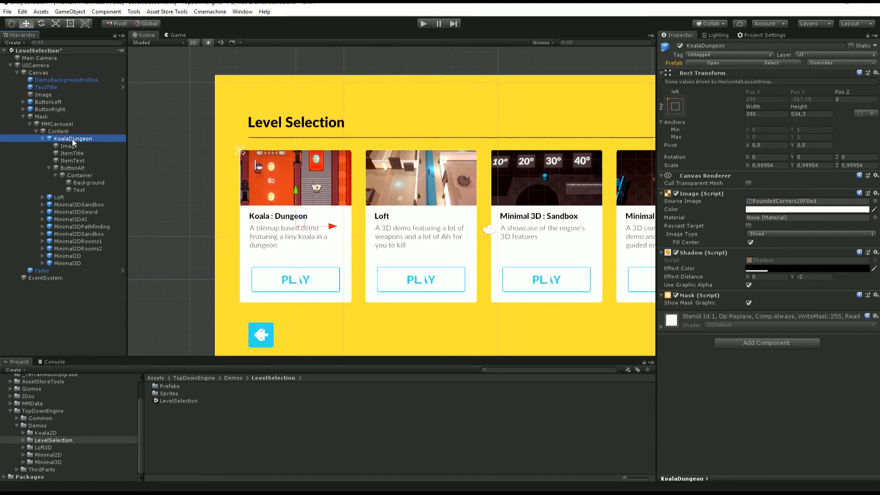
left_click(57, 131)
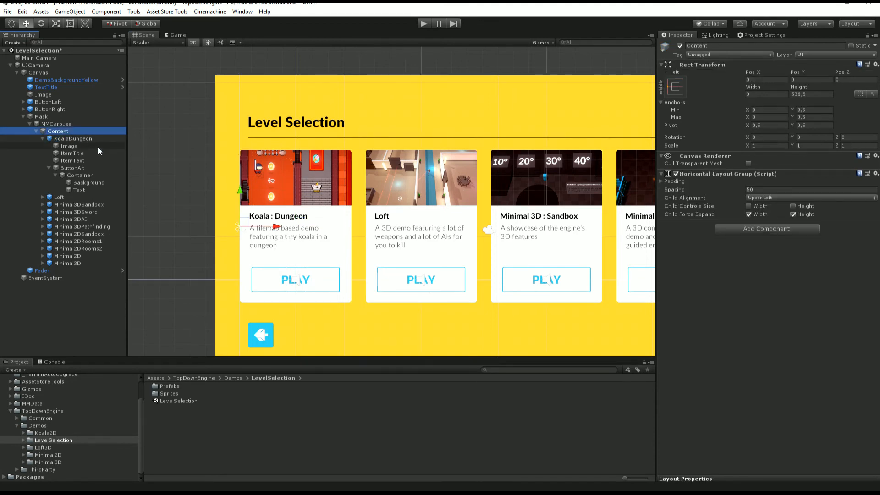
left_click(81, 175)
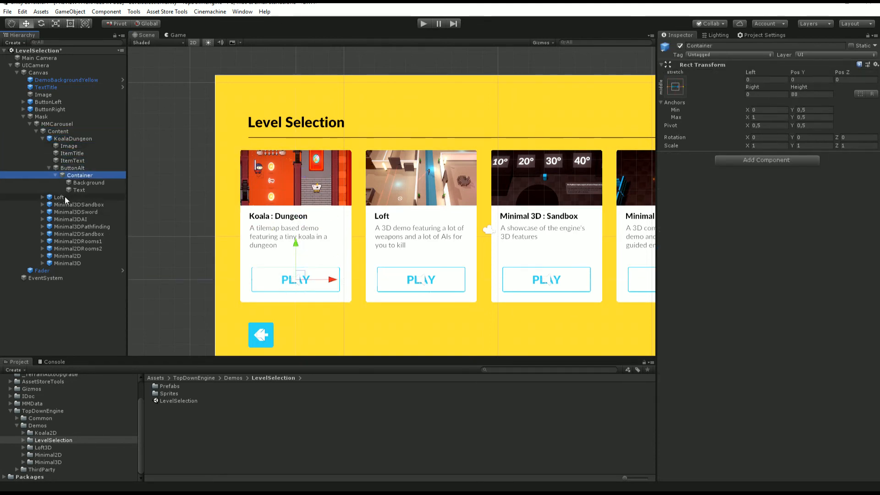
left_click(59, 197)
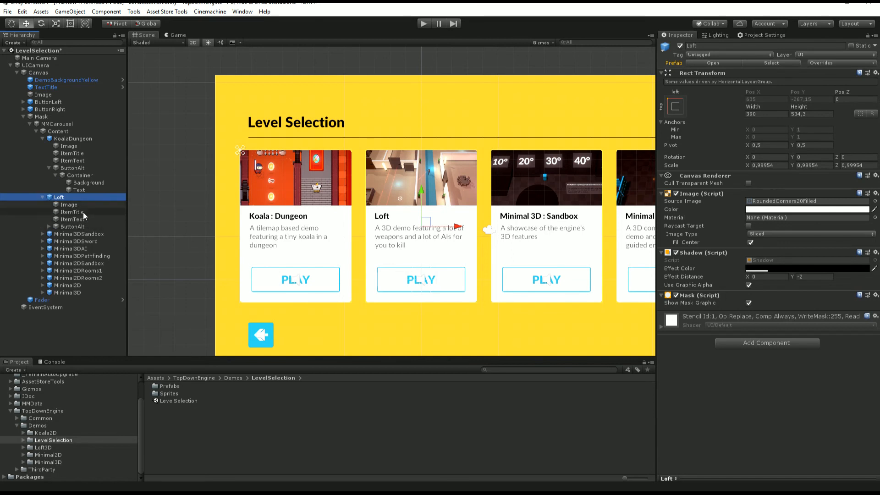
Confirm KoalaDungeon's ButtonAlt Level Selector names the level KoalaDungeon
left_click(72, 167)
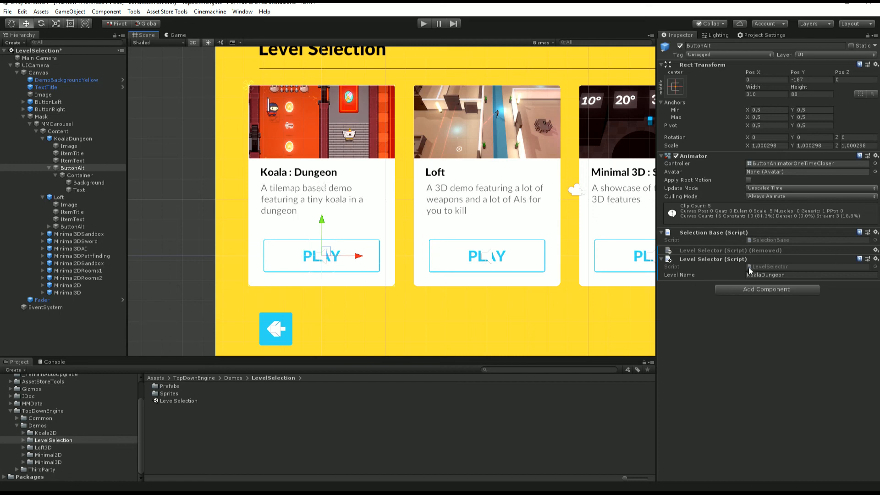
left_click(809, 274)
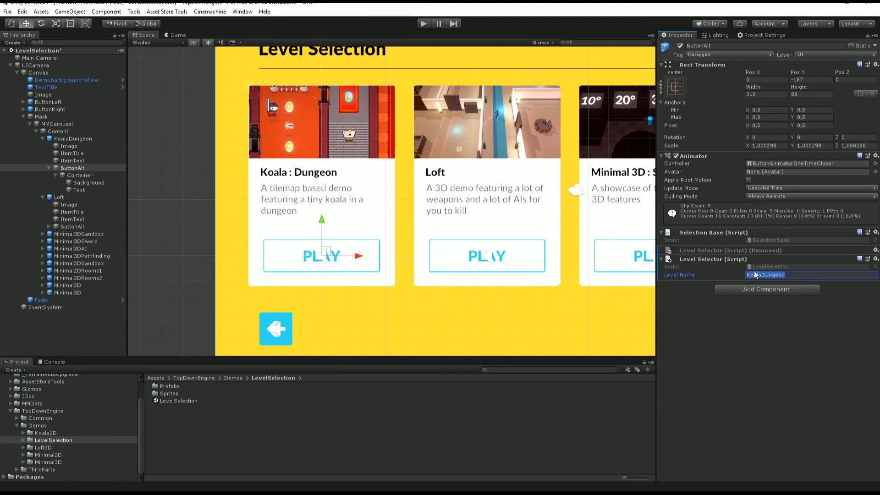
Verify Loft's play button targets Loft3D and show its Background's MM Touch Button events
left_click(89, 241)
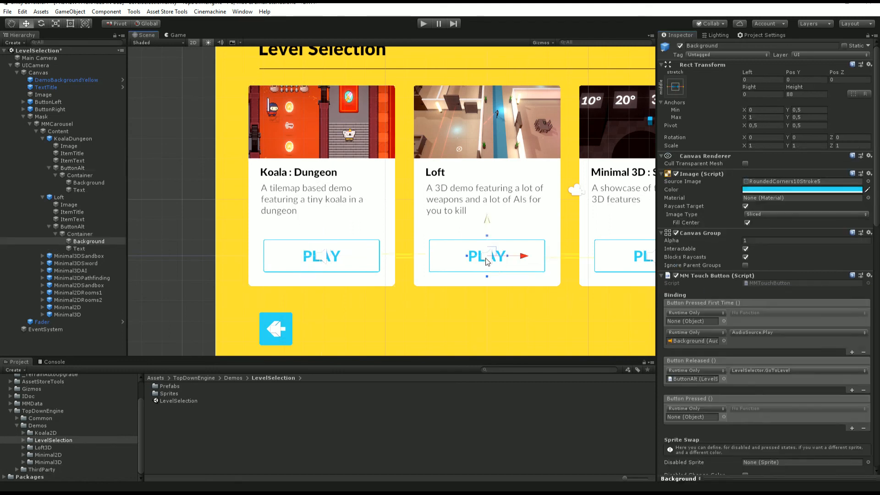
scroll("down", 3)
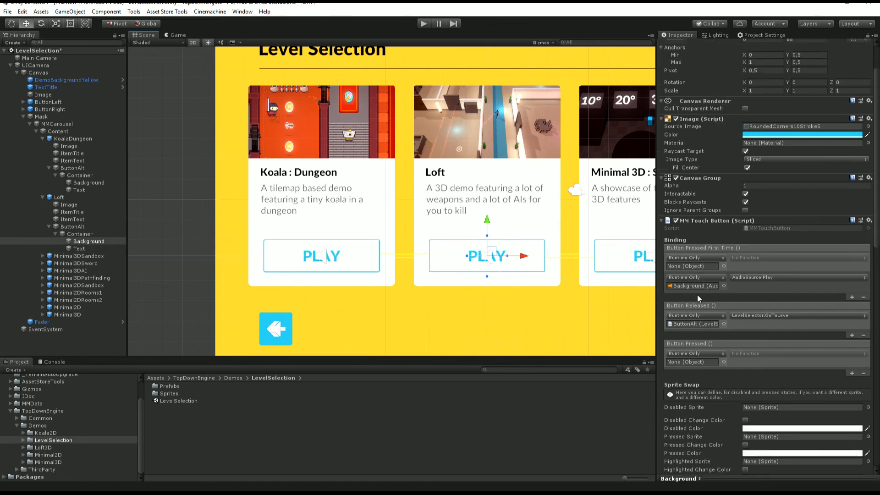
scroll("down", 3)
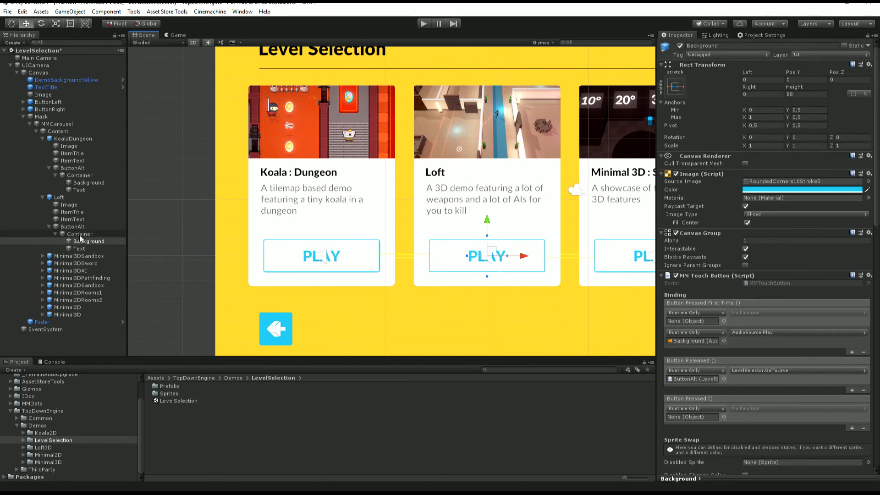
left_click(89, 241)
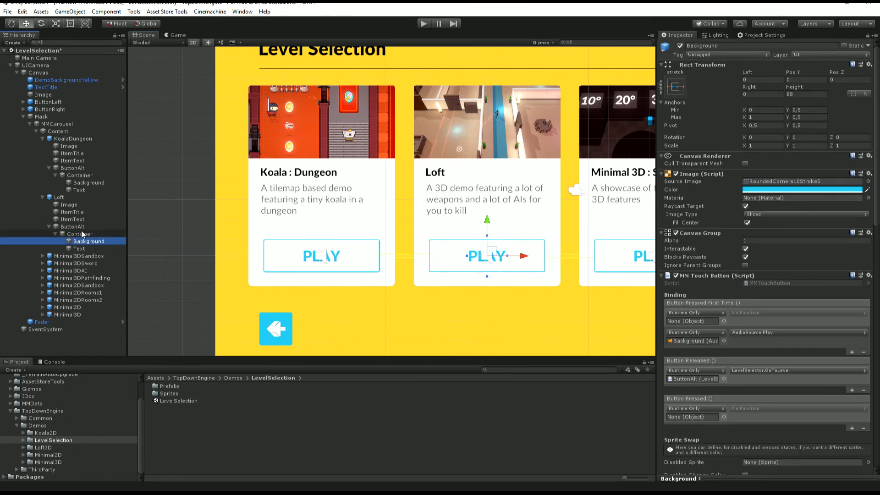
left_click(73, 226)
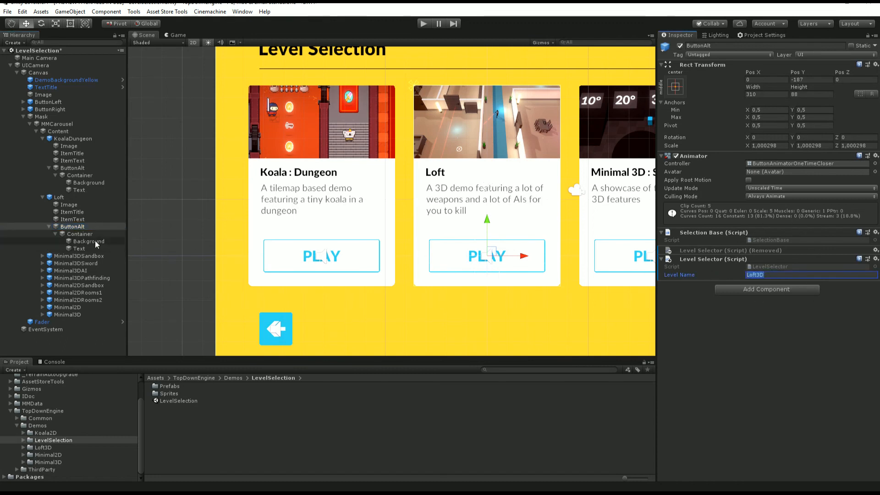
left_click(89, 241)
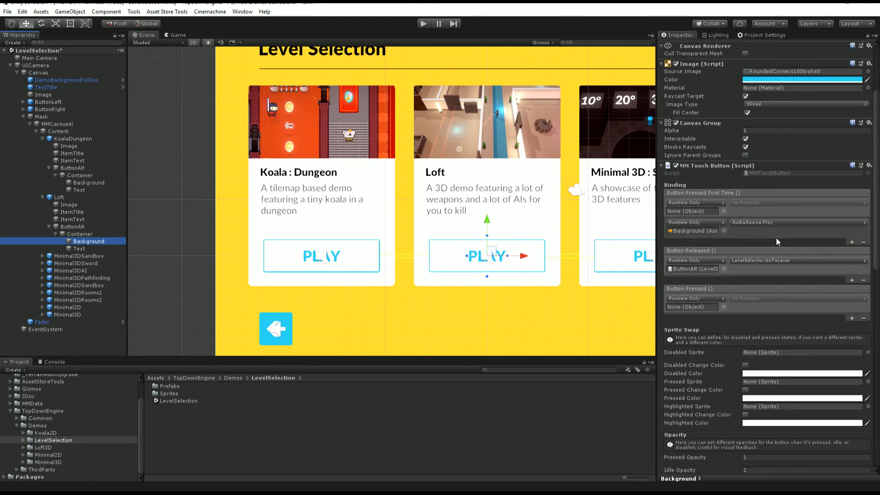
mouse_move(709, 273)
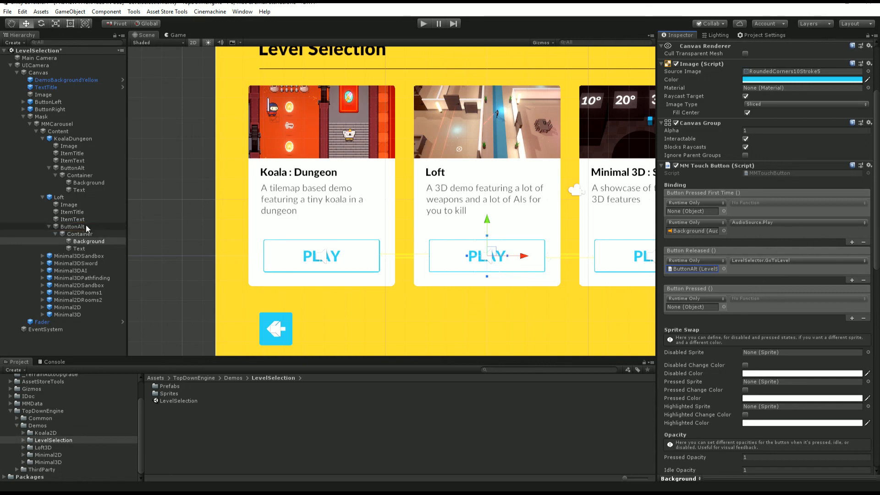
Bind Button Released to LevelSelector > GoToLevel and reselect Loft's ButtonAlt showing Loft3D
left_click(89, 241)
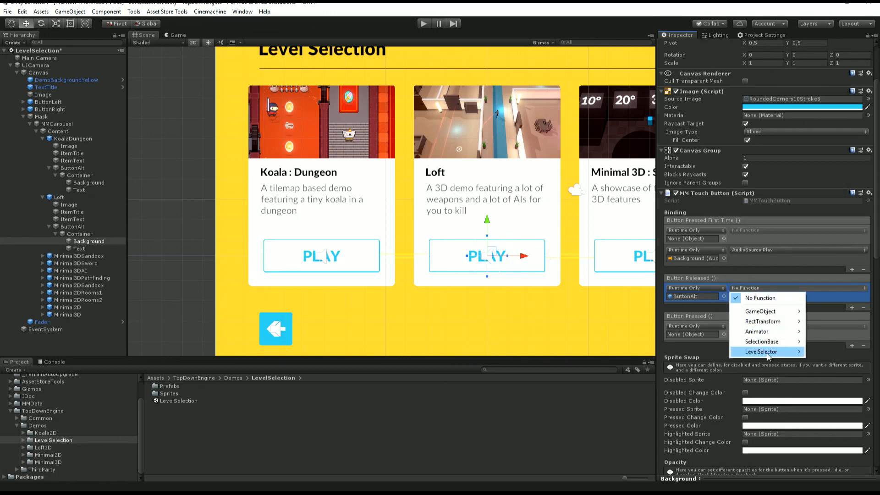
left_click(769, 351)
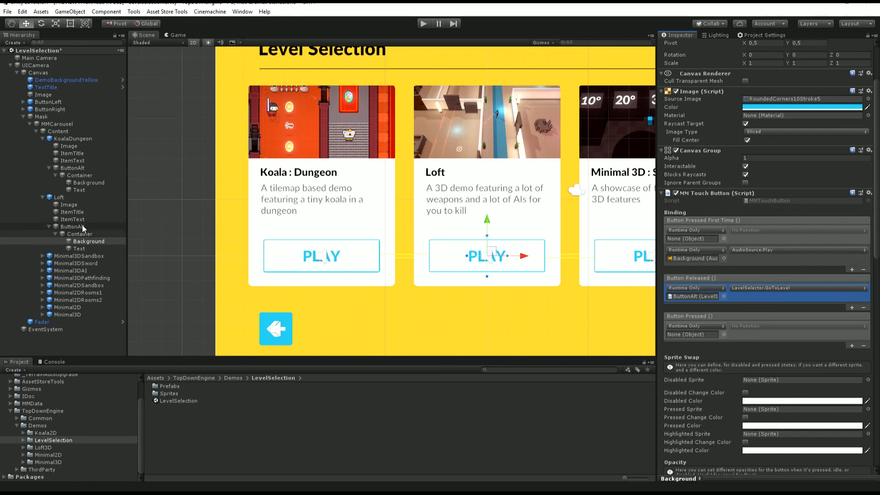
left_click(72, 226)
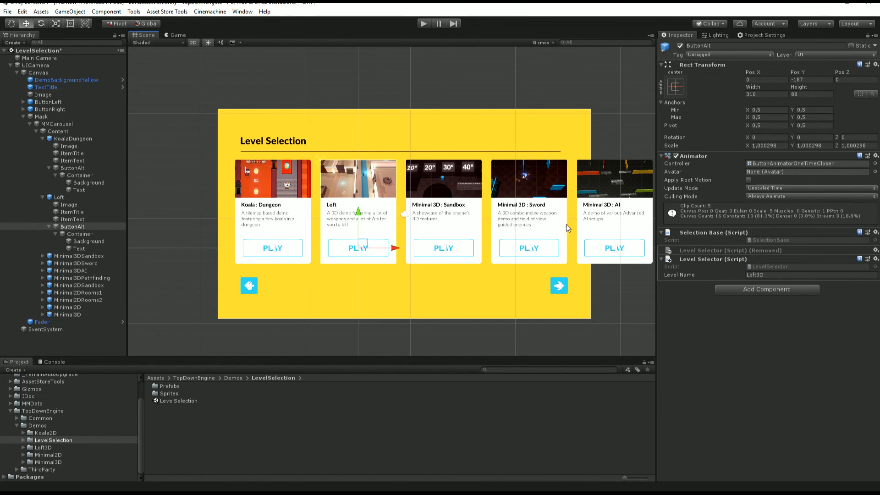
mouse_move(487, 235)
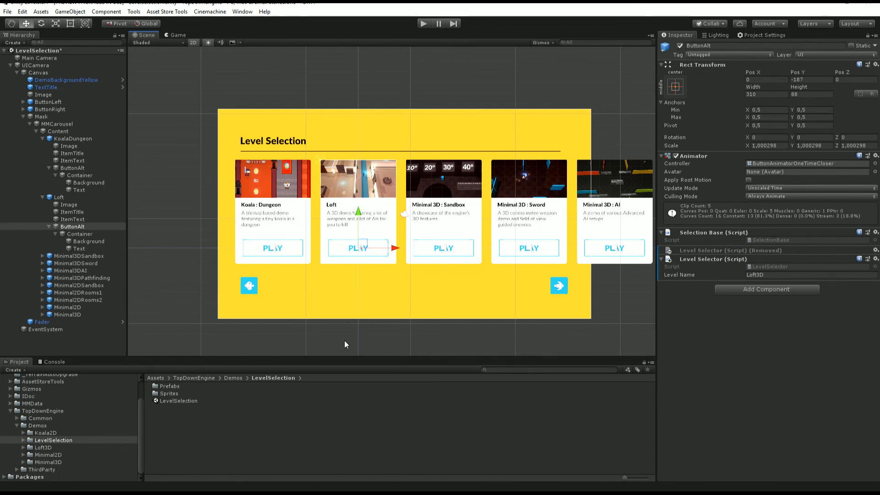
mouse_move(465, 317)
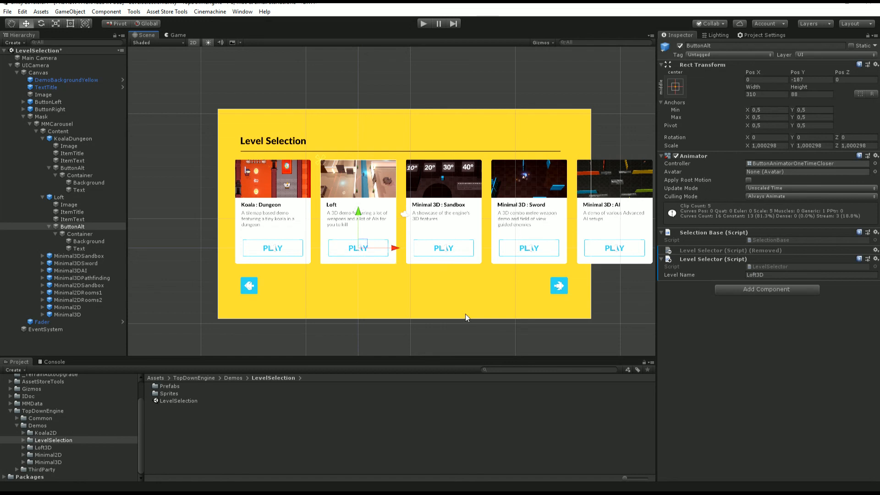
mouse_move(488, 295)
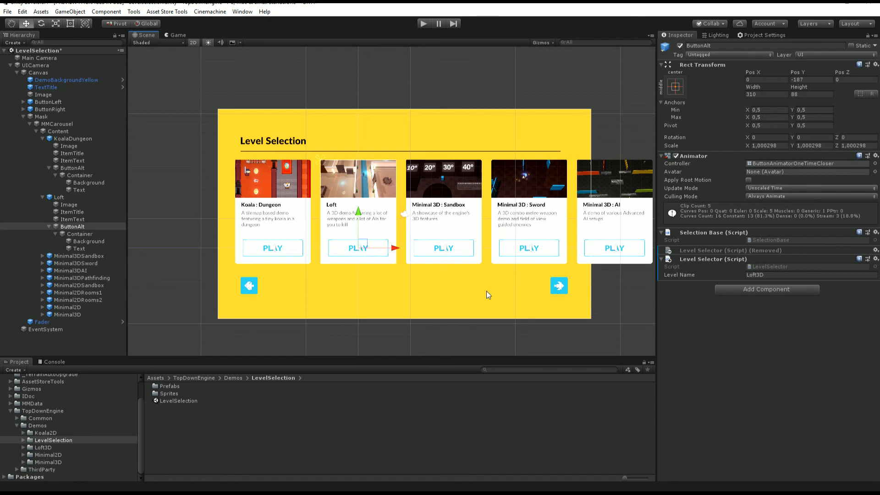